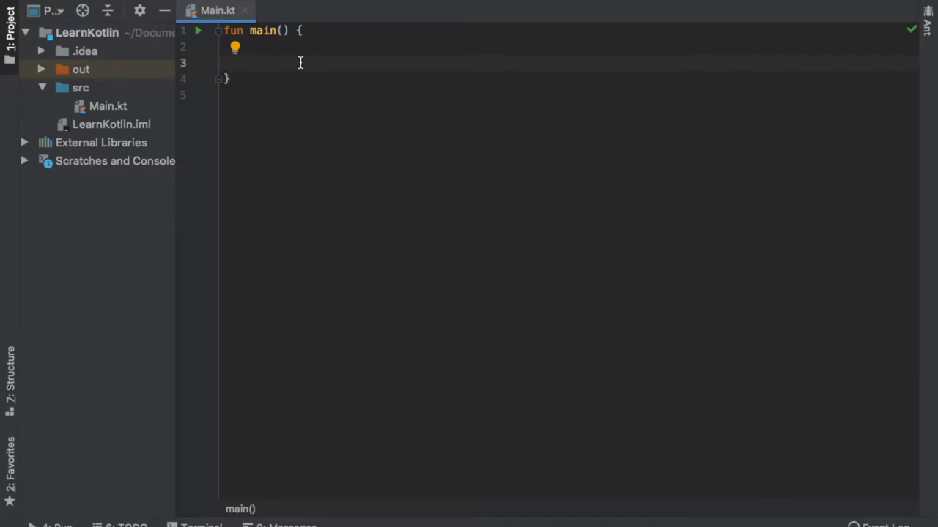
Declare class Person(_name: String, _age: Int, _city: ...) below main.
{"action": "key", "text": "enter"}
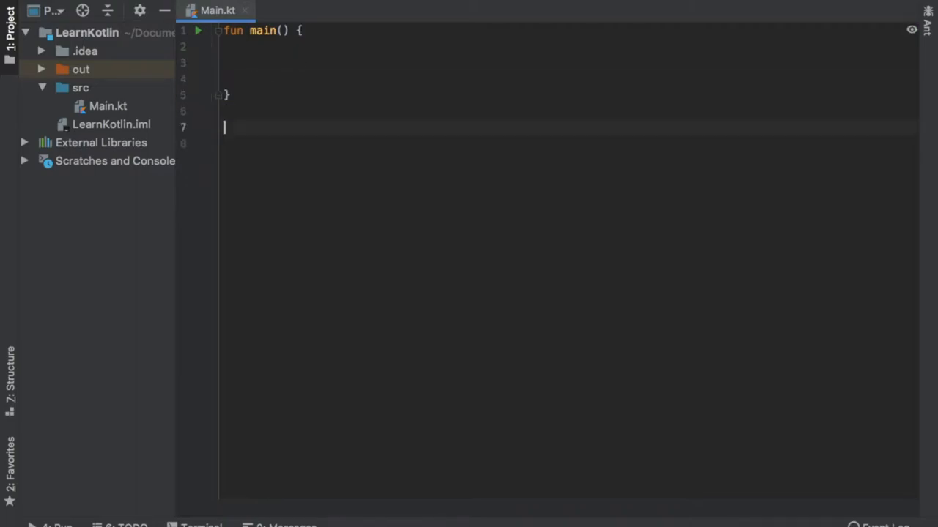
{"action": "type", "text": "class Person(_n"}
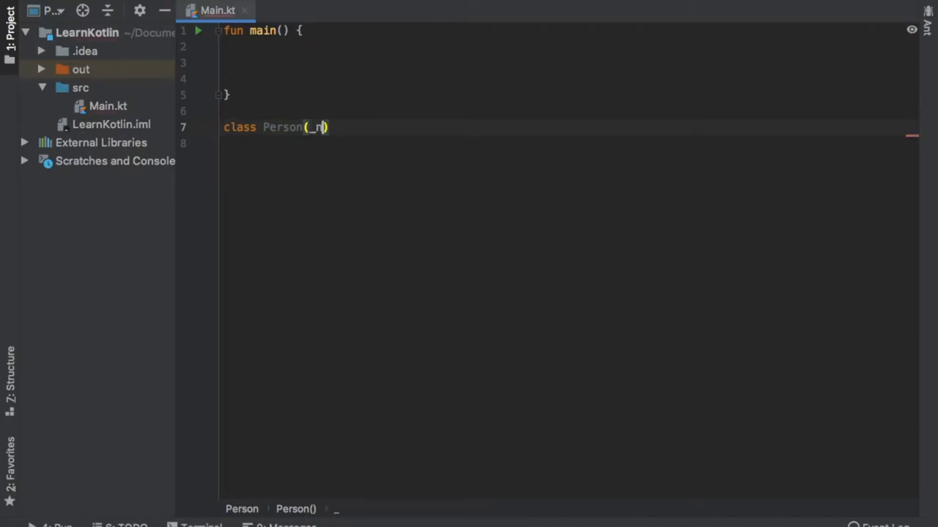
{"action": "type", "text": "ame: String"}
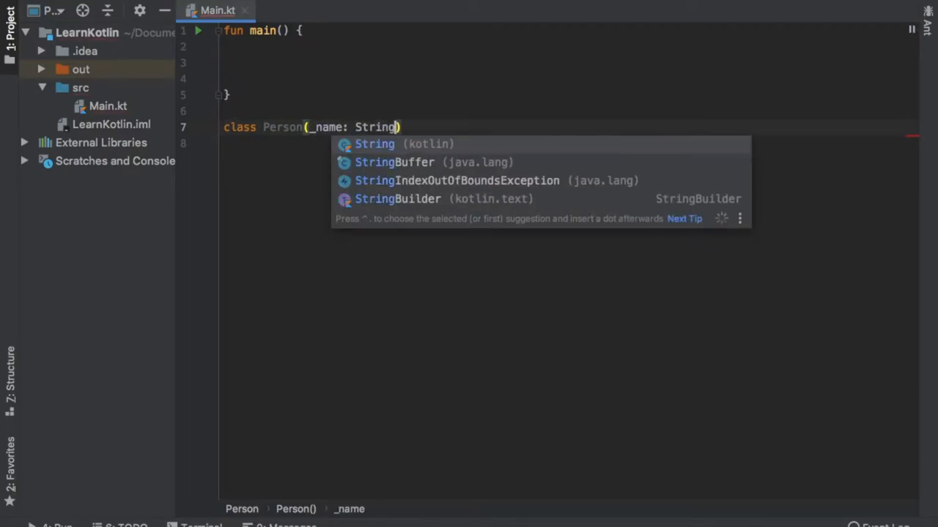
{"action": "type", "text": ", _age"}
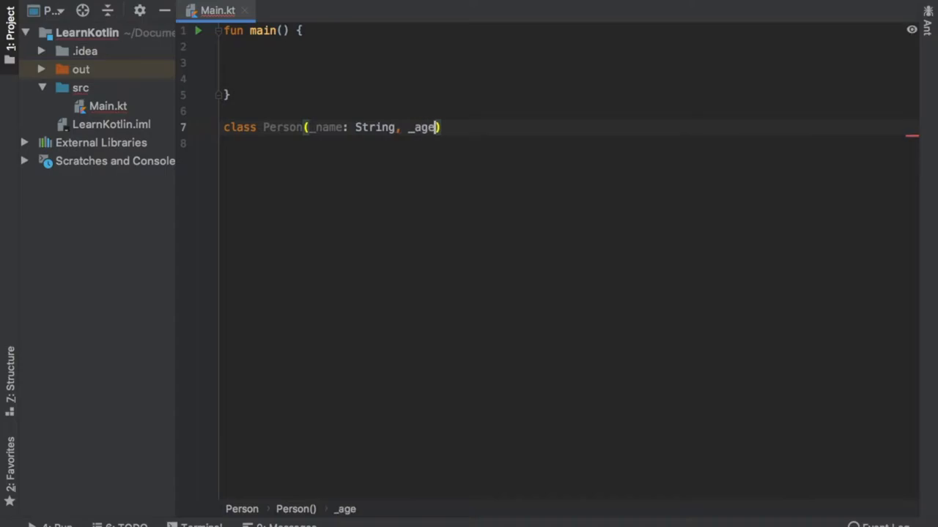
{"action": "type", "text": ": Int, _"}
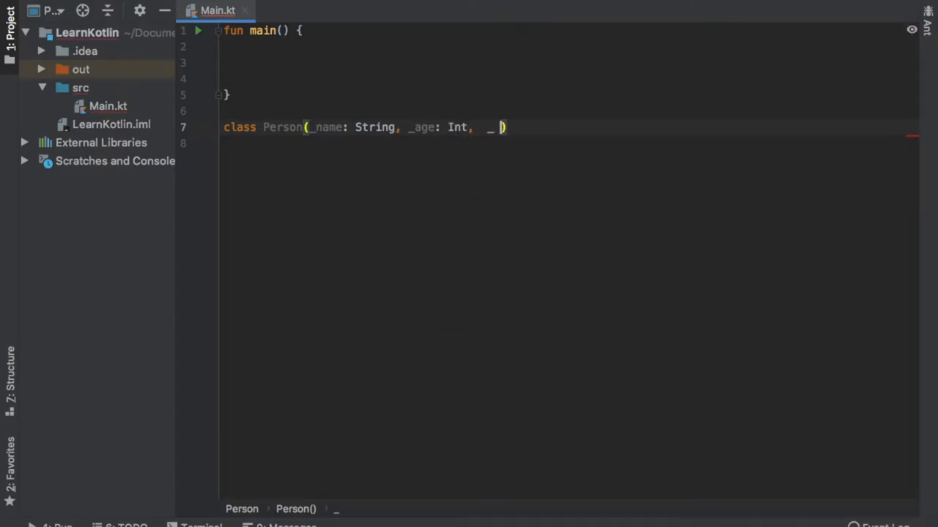
{"action": "type", "text": "city: SD"}
{"action": "type", "text": "var"}
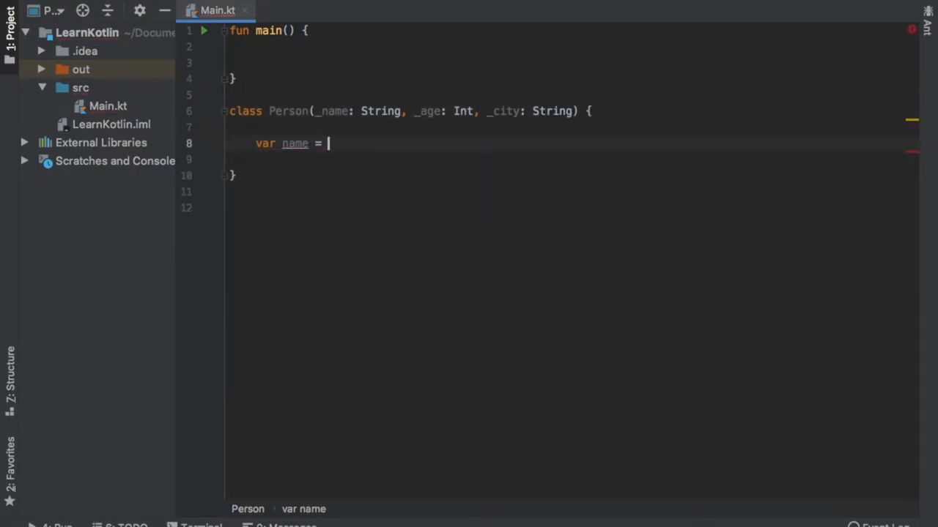
Define var name = _name, var age = _age and var city = _city in Person.
{"action": "type", "text": "_name"}
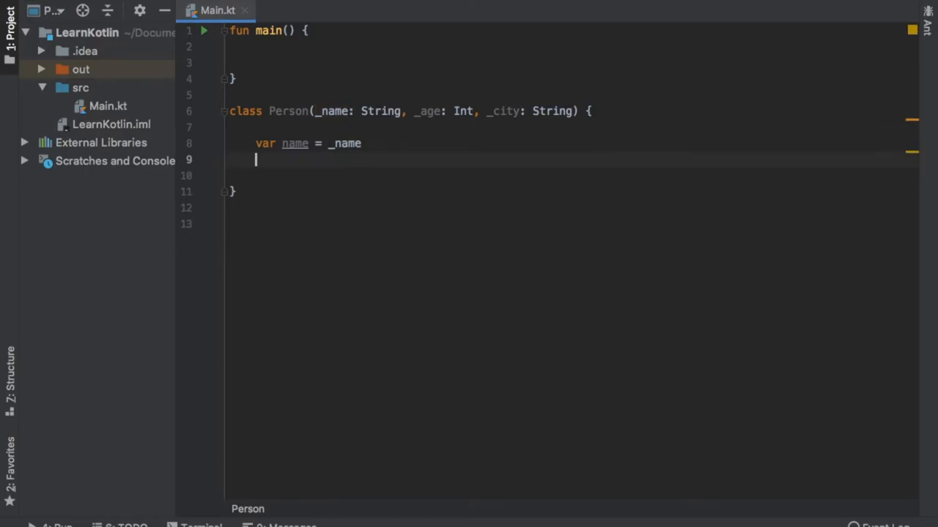
{"action": "type", "text": "var age ="}
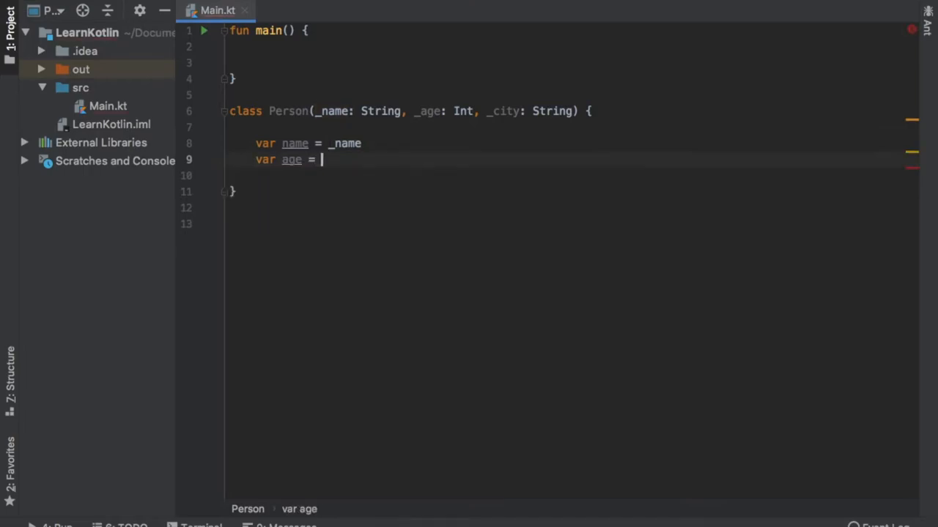
{"action": "type", "text": "_age"}
{"action": "left_click", "coordinate": [571, 176]}
{"action": "type", "text": "var city"}
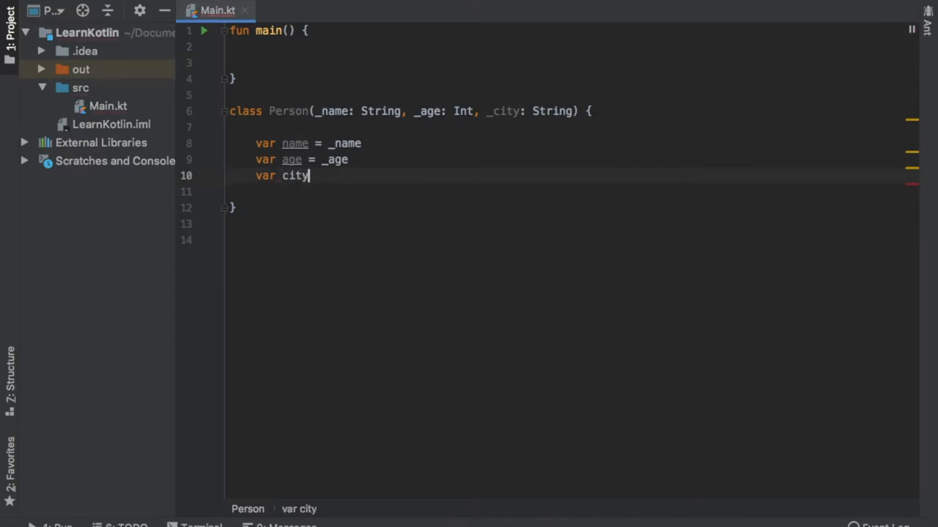
{"action": "type", "text": "= _city"}
{"action": "type", "text": "fu"}
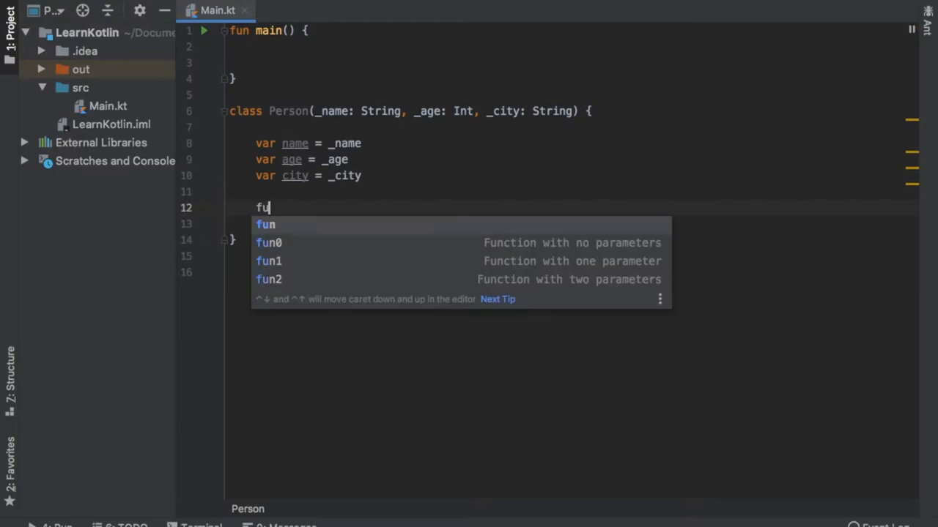
Write introduction() printing "Hello, my name is $name, I am $age years old, and I live in $city.".
{"action": "type", "text": "introd"}
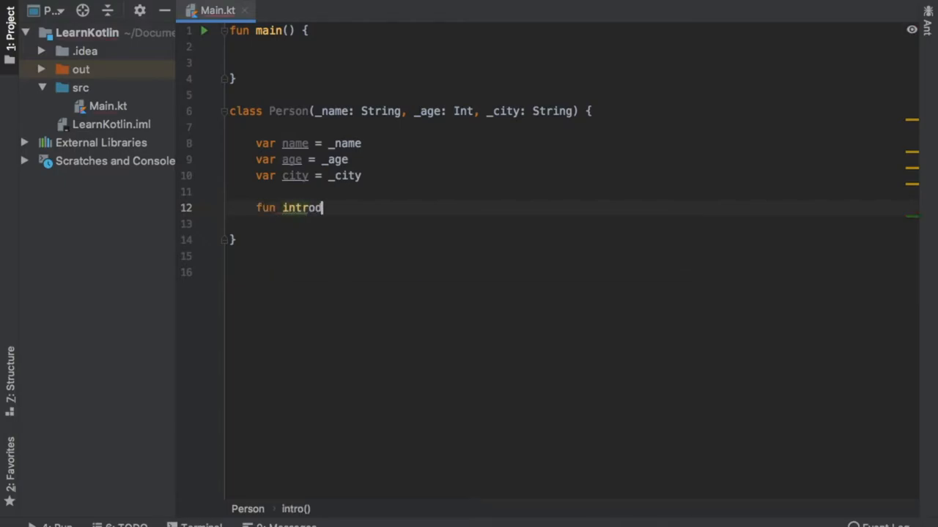
{"action": "type", "text": "uction() {"}
{"action": "type", "text": "println(\"Hello"}
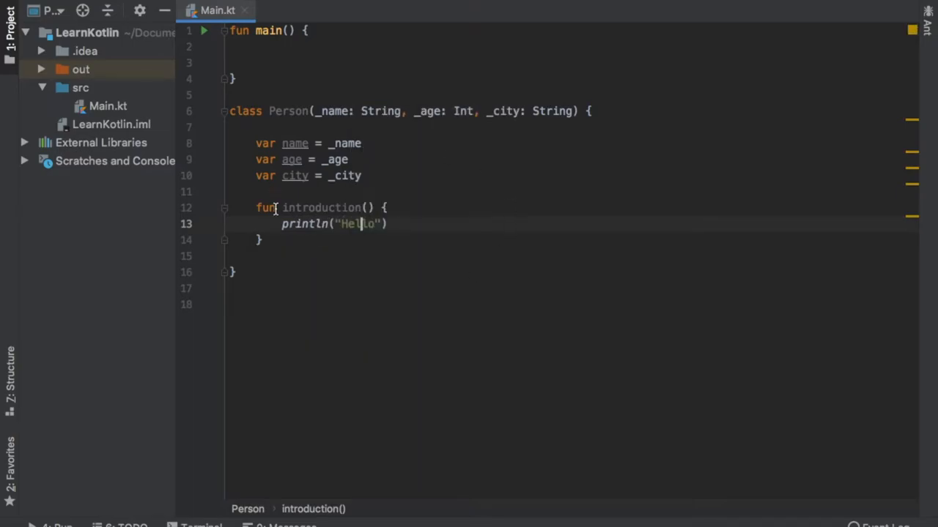
{"action": "type", "text": ", my name is $name, I"}
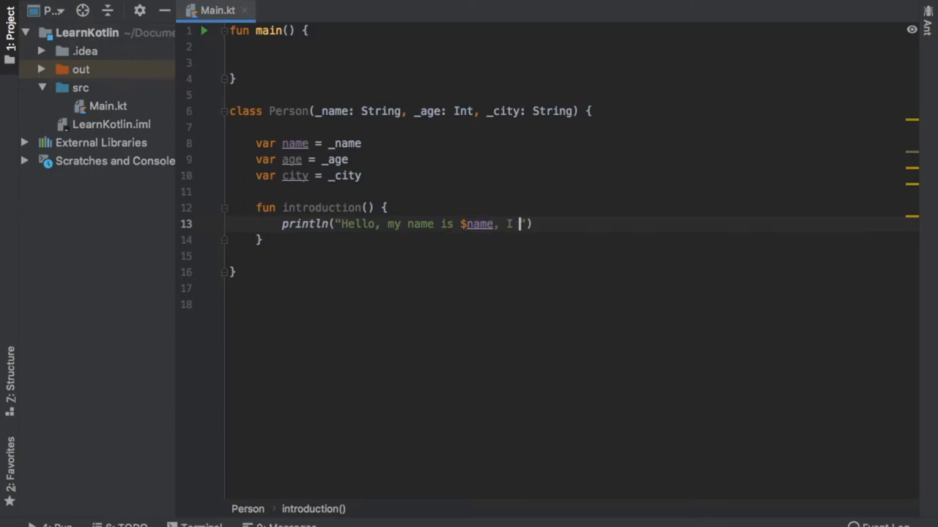
{"action": "type", "text": "am $age years old, and"}
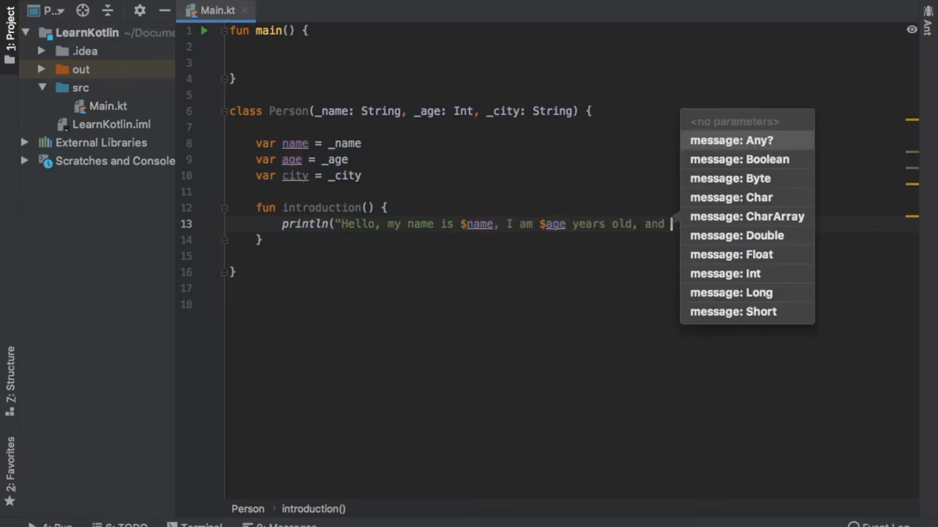
{"action": "type", "text": "I live in $city.\")"}
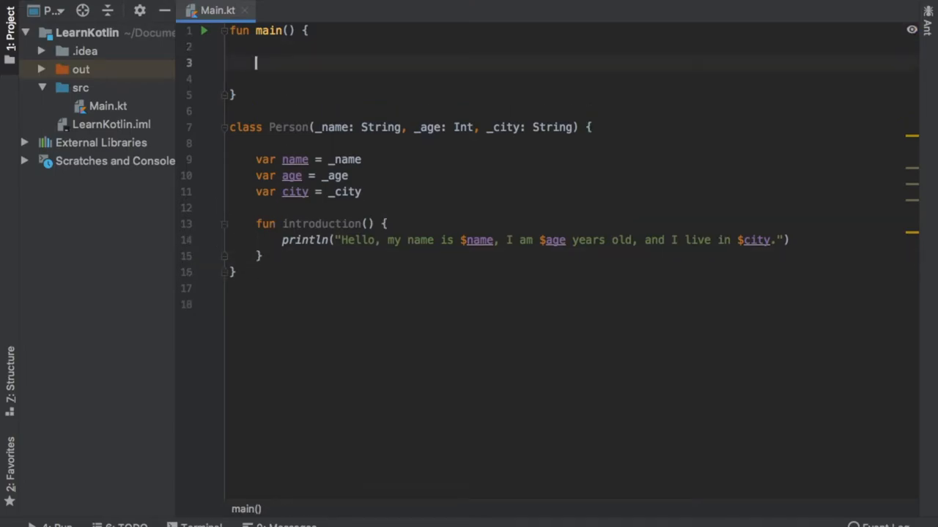
Declare val ivan = Person("Ivan", 37, "Copenhagen") inside main.
{"action": "key", "text": "enter"}
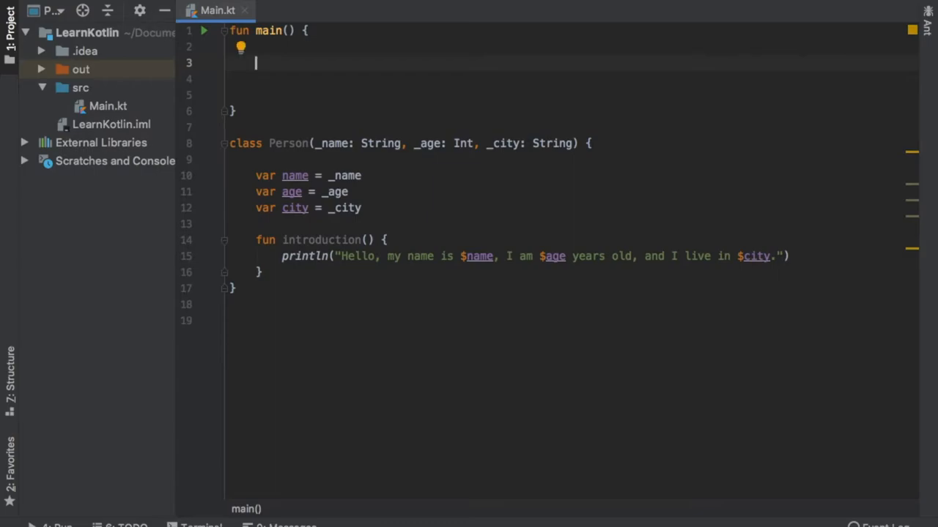
{"action": "type", "text": "val ivan"}
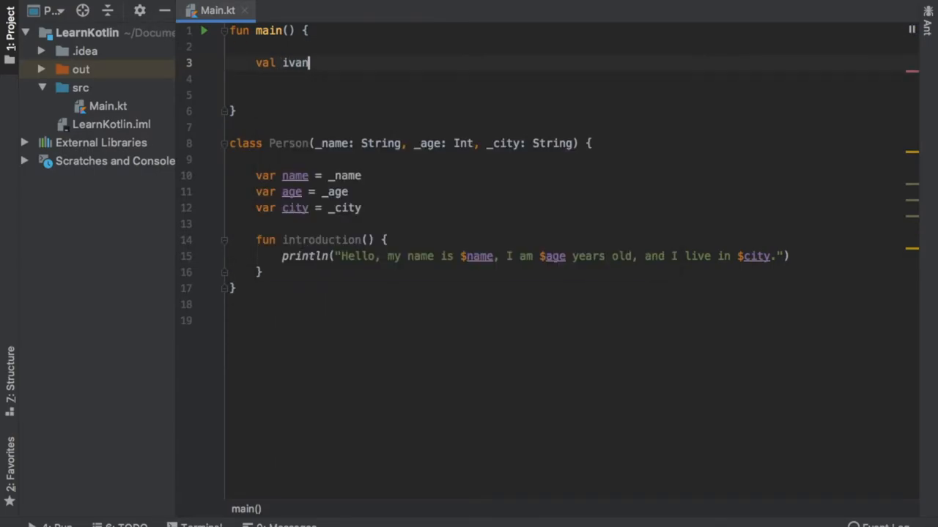
{"action": "type", "text": "= Person"}
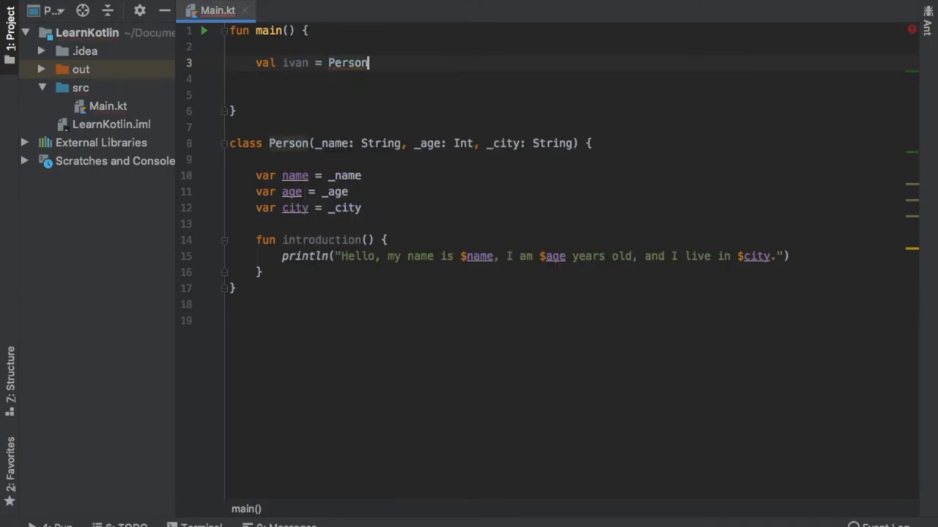
{"action": "type", "text": "(\"Ivan\","}
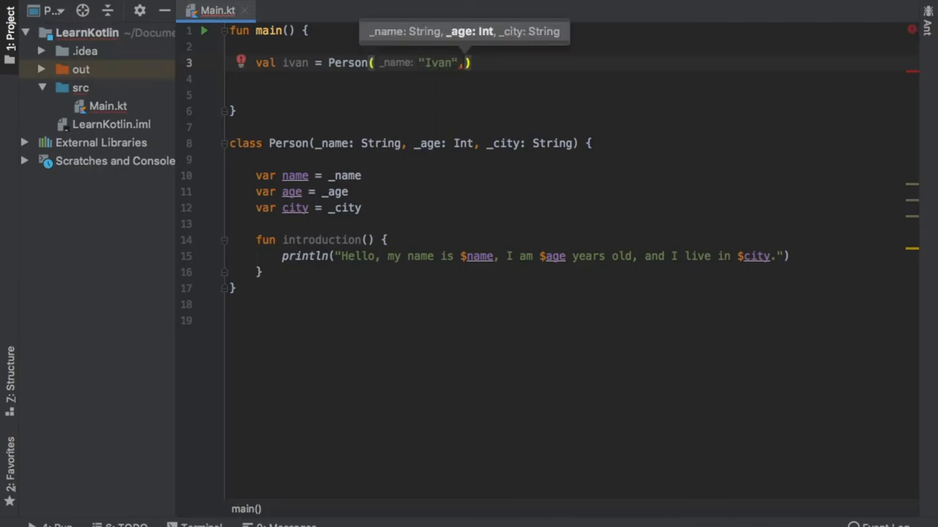
{"action": "type", "text": "_age:"}
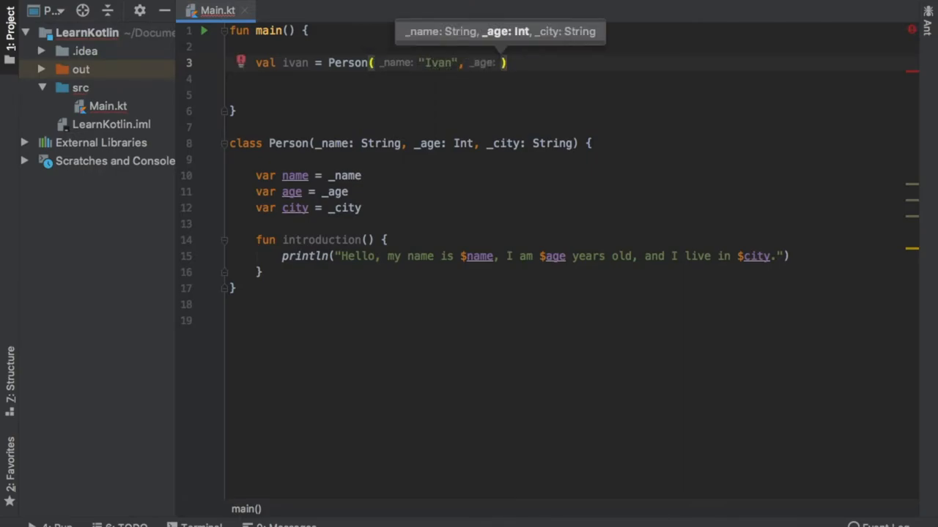
{"action": "type", "text": "37,"}
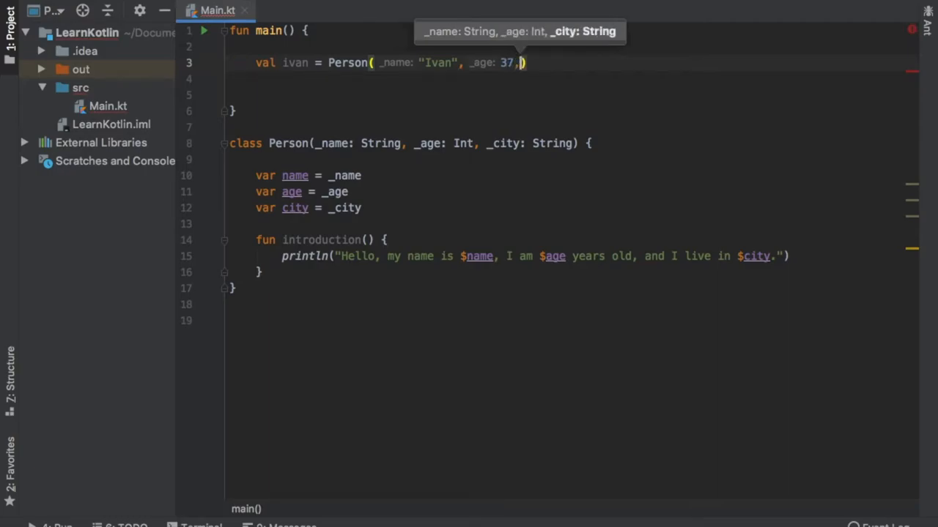
{"action": "type", "text": "_city: \"Copenhagen\""}
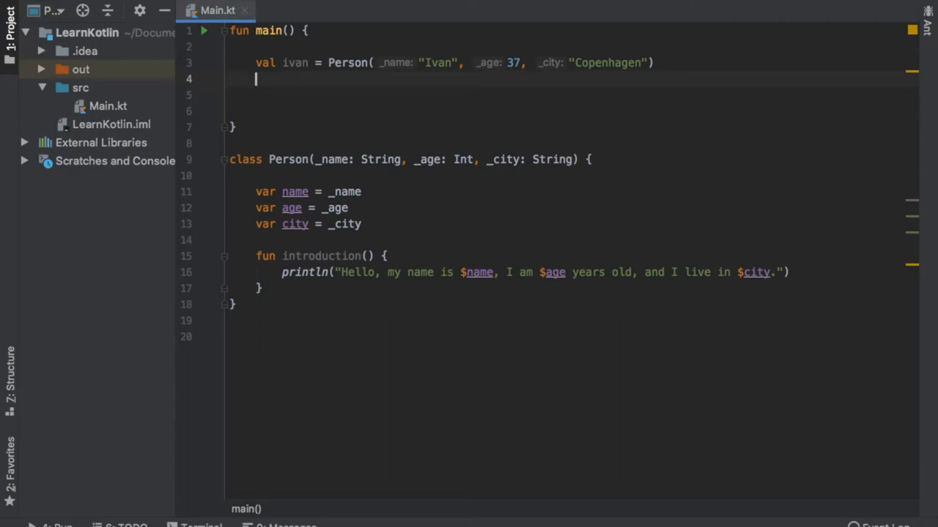
Assign ivan.age = 27 and ivan.name = "Tim" below the declaration.
{"action": "type", "text": "ivan"}
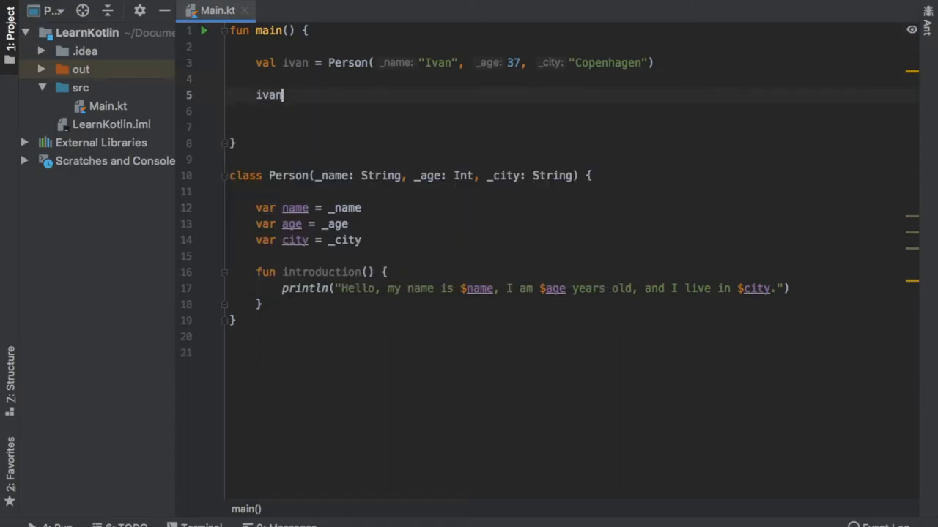
{"action": "type", "text": ".age"}
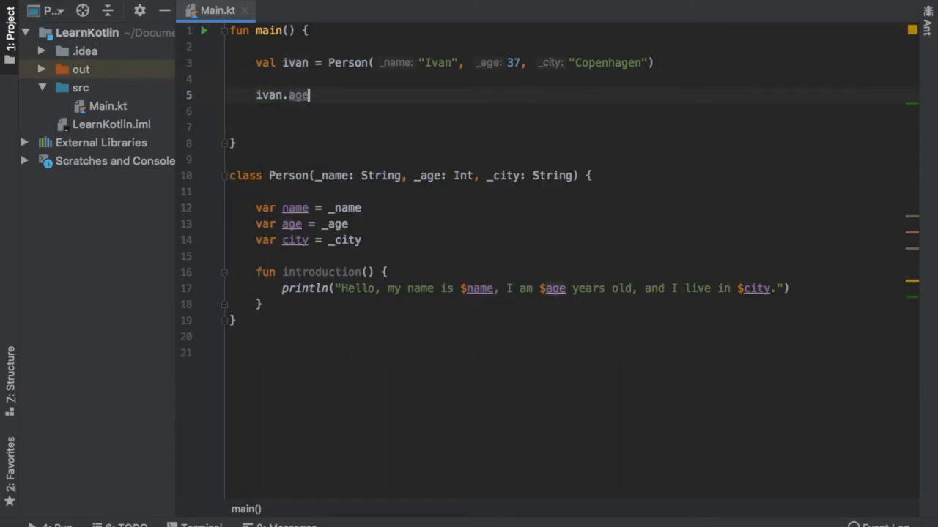
{"action": "type", "text": "= 27"}
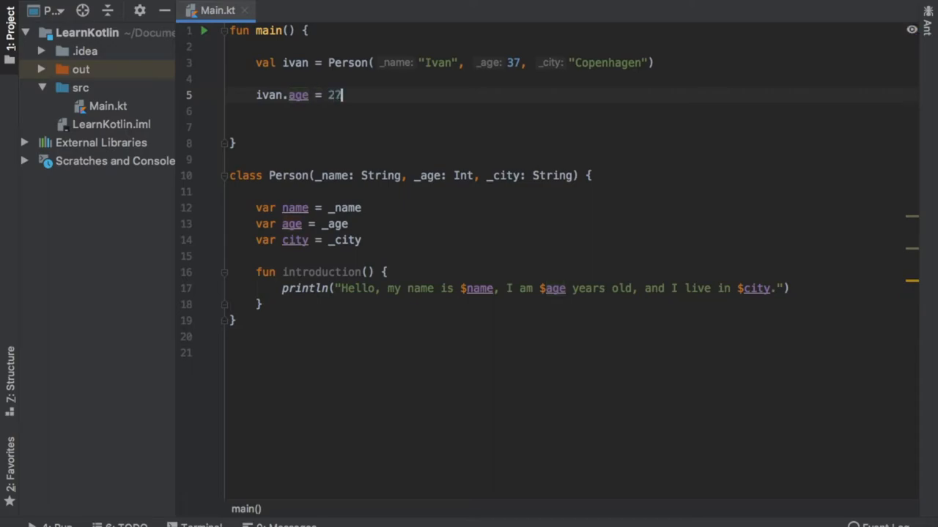
{"action": "type", "text": "ivan."}
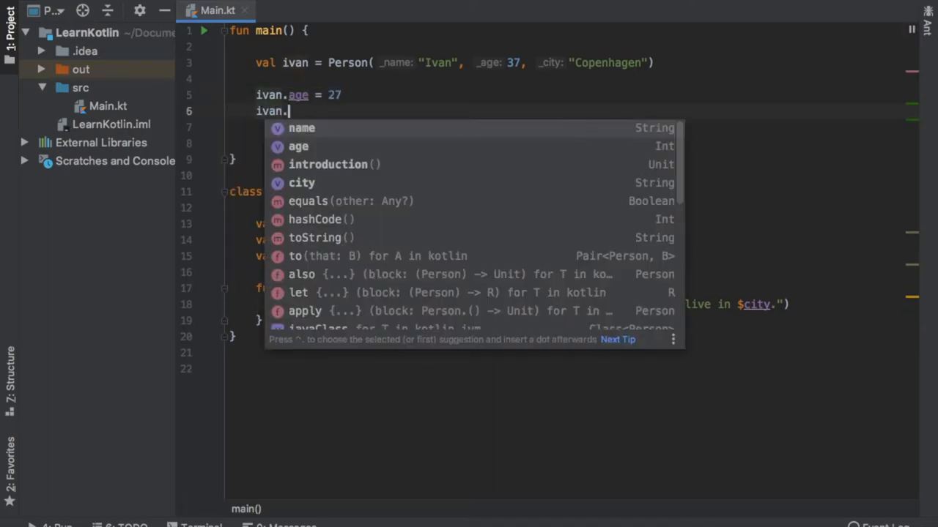
{"action": "type", "text": "name ="}
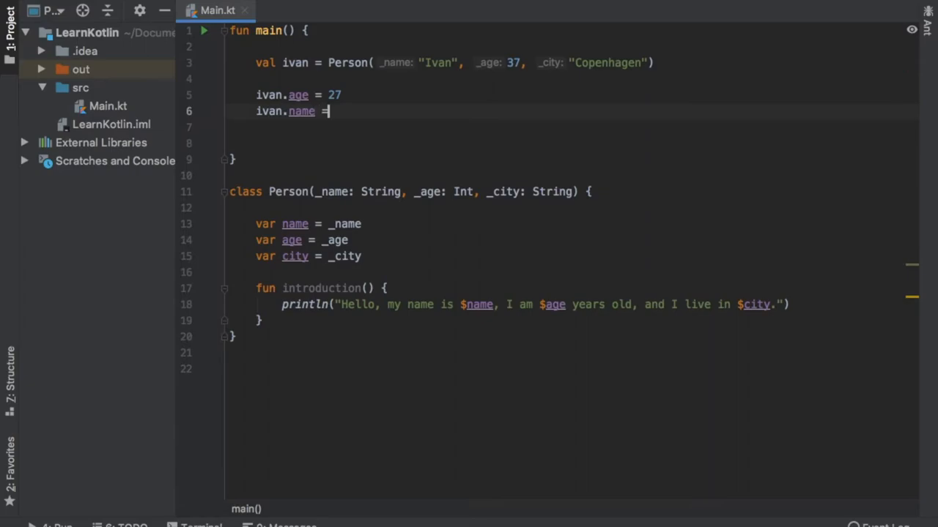
{"action": "type", "text": "\"Tim\""}
{"action": "left_click", "coordinate": [583, 96]}
{"action": "type", "text": "ivan"}
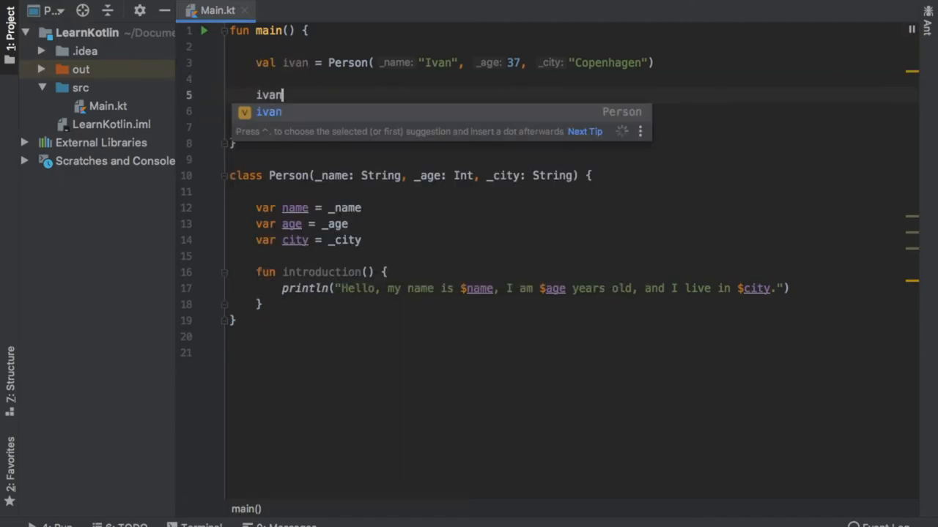
Write ivan.apply { name = "Tom"; age = 27; city = "Berlin"; introduction() }.
{"action": "type", "text": ".apply {"}
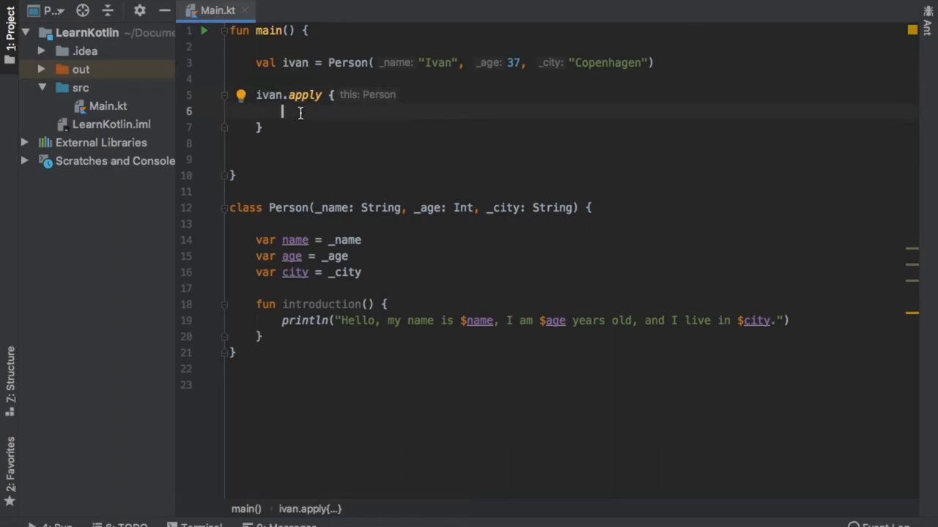
{"action": "type", "text": "name = T"}
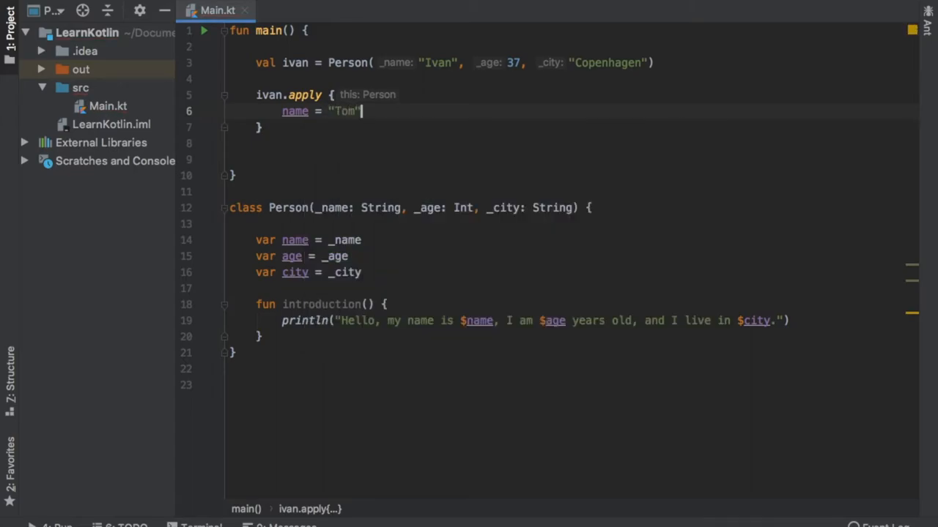
{"action": "type", "text": "age ="}
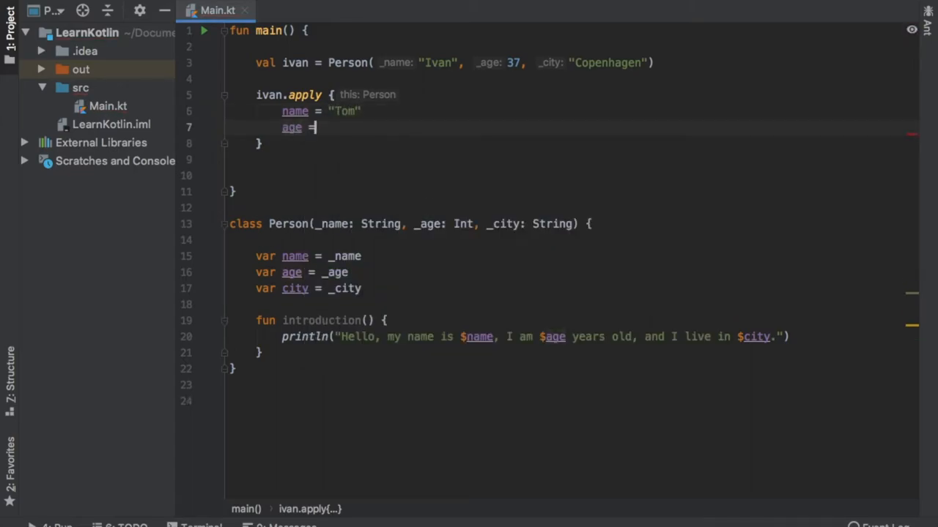
{"action": "type", "text": "27"}
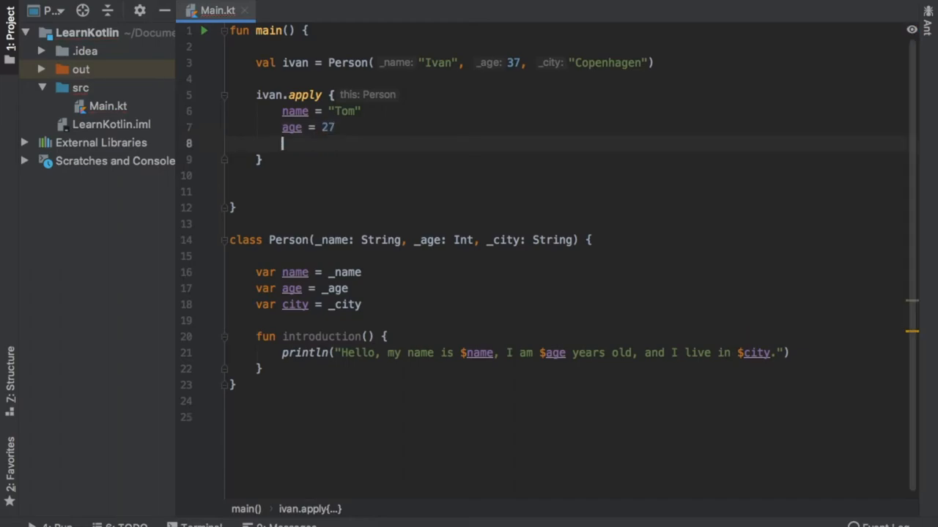
{"action": "type", "text": "city = \"Berl"}
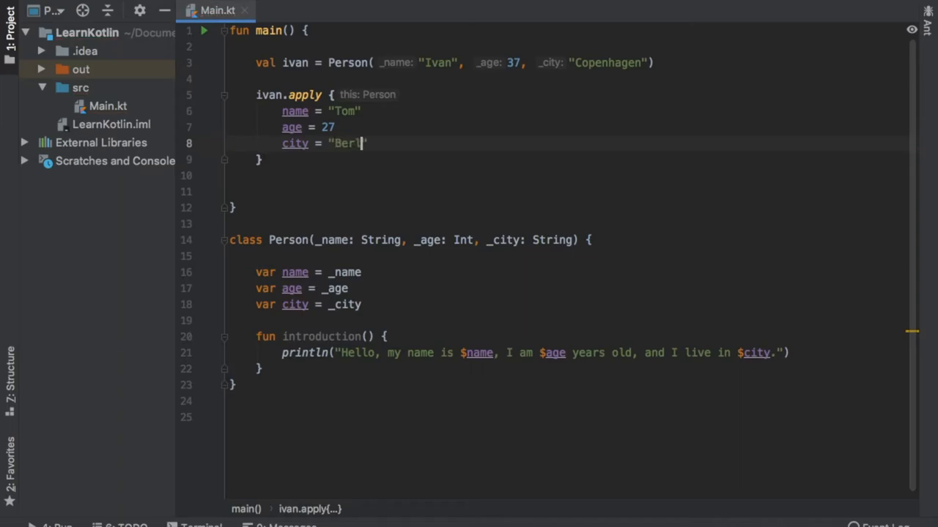
{"action": "type", "text": "introduction()"}
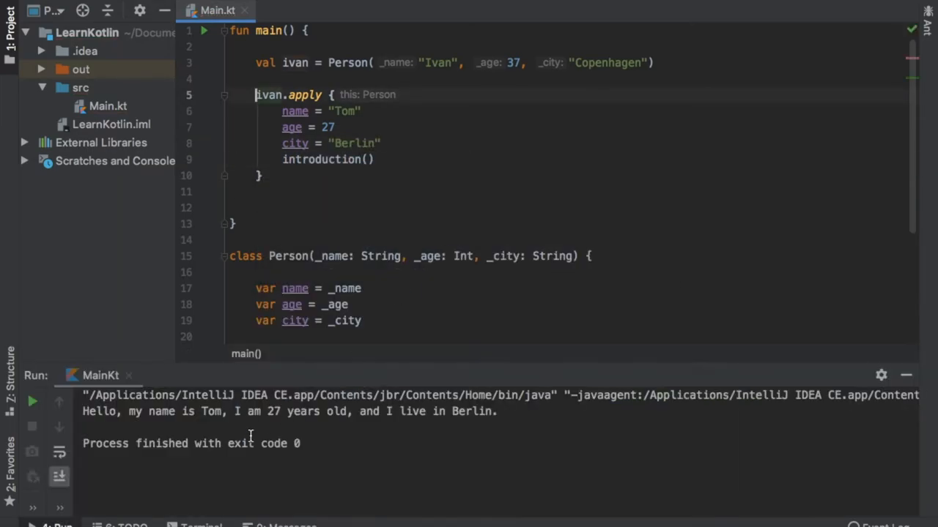
{"action": "mouse_move", "coordinate": [288, 422]}
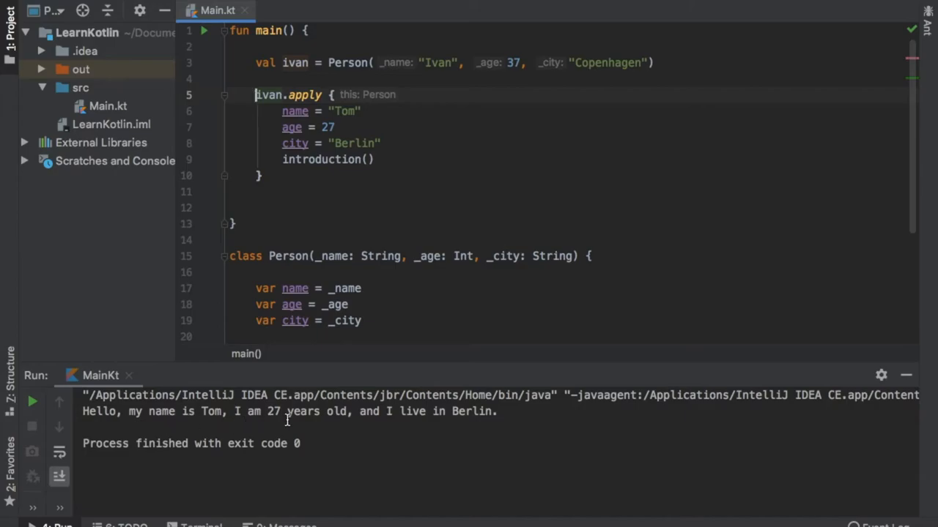
{"action": "mouse_move", "coordinate": [355, 175]}
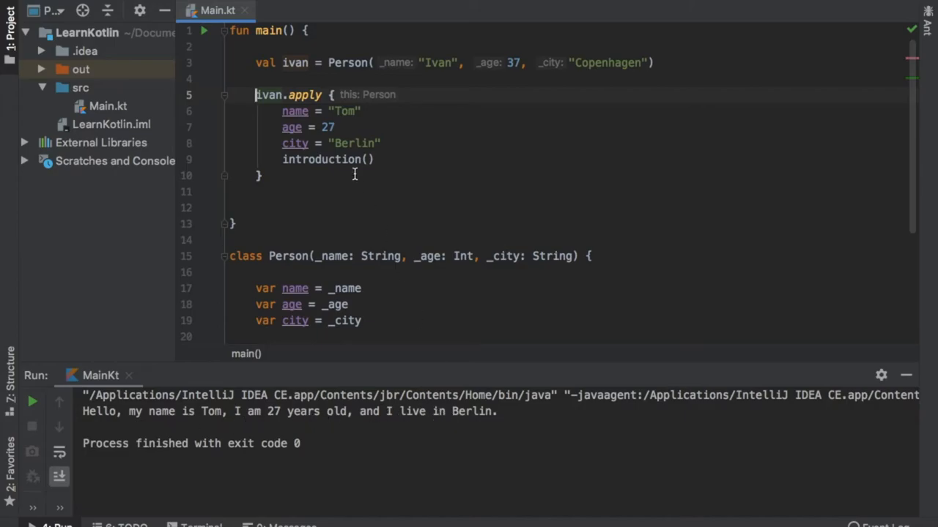
{"action": "mouse_move", "coordinate": [527, 58]}
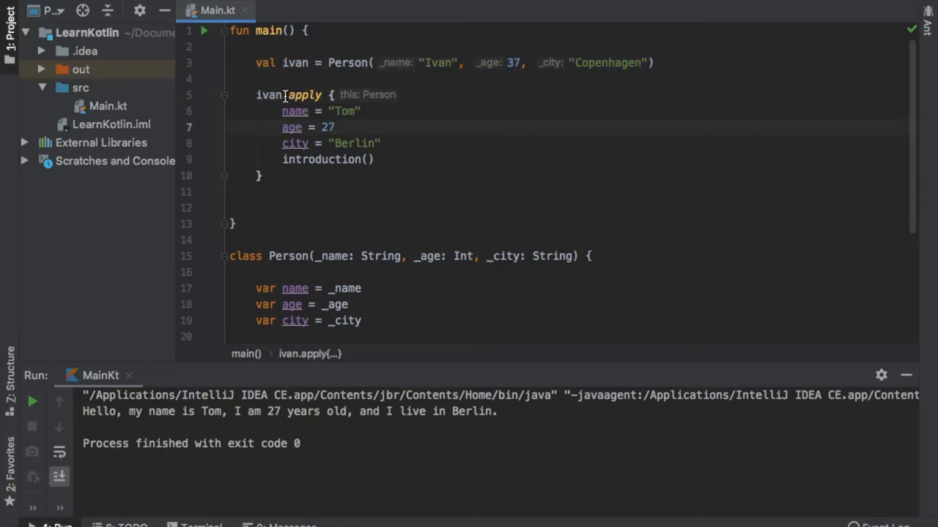
Select the ivan apply example in main to remove it.
{"action": "double_click", "coordinate": [301, 94]}
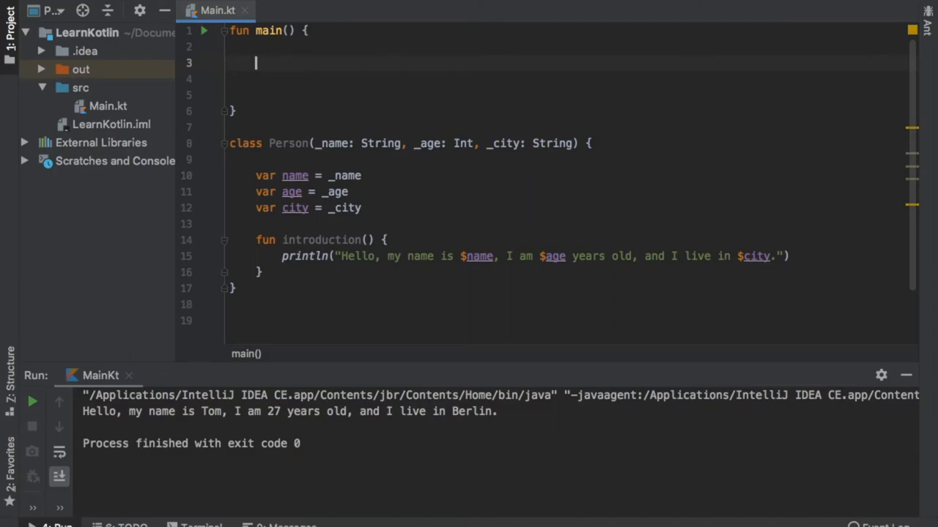
{"action": "mouse_move", "coordinate": [287, 61]}
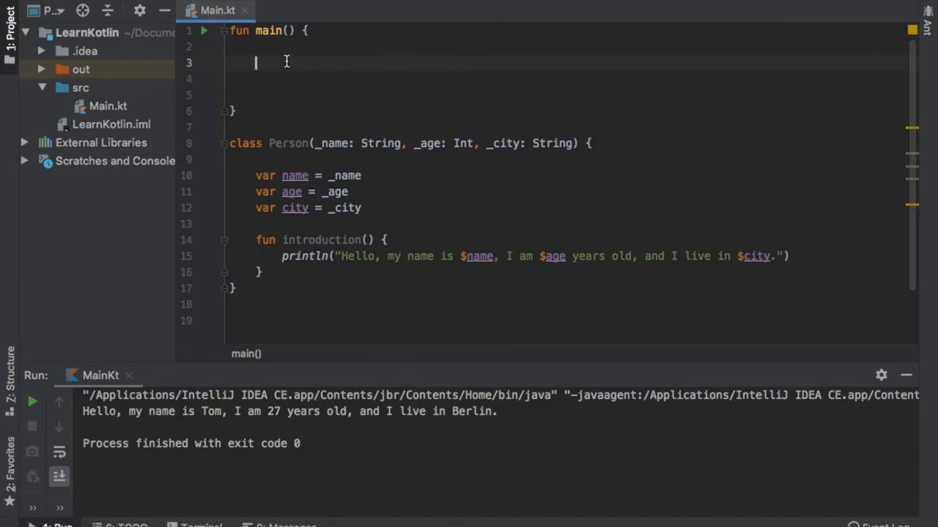
Declare val max = Person("Max", 77, "Copenhagen") in main and begin a with call.
{"action": "type", "text": "val max = Person(\"Max"}
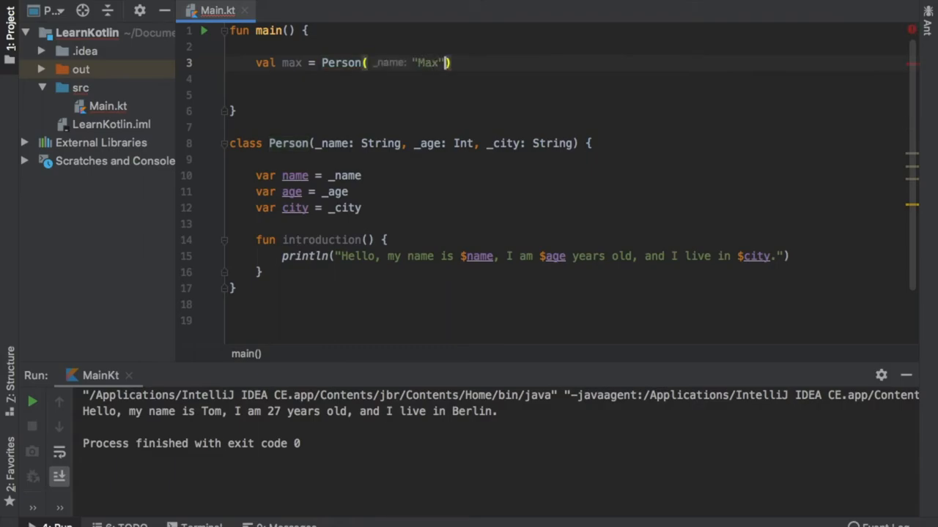
{"action": "type", "text": ",77"}
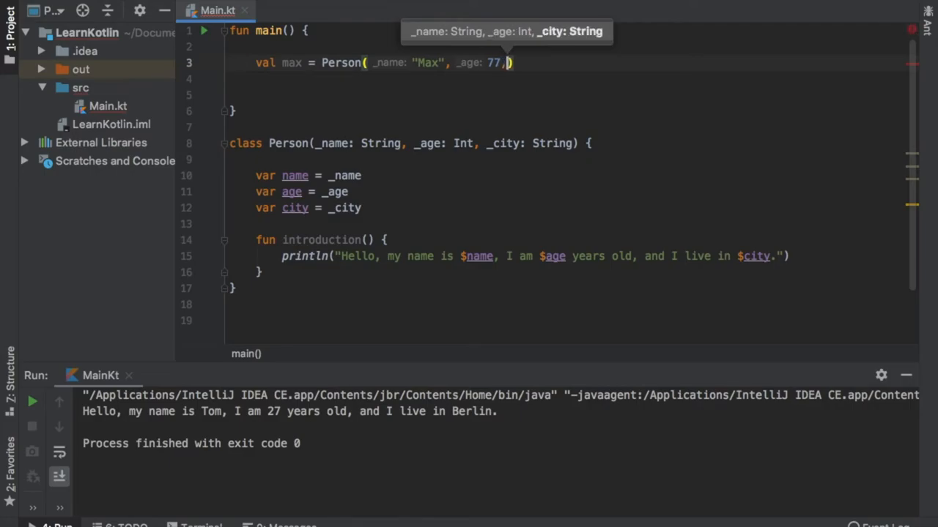
{"action": "type", "text": "_city: \"Copnhag\""}
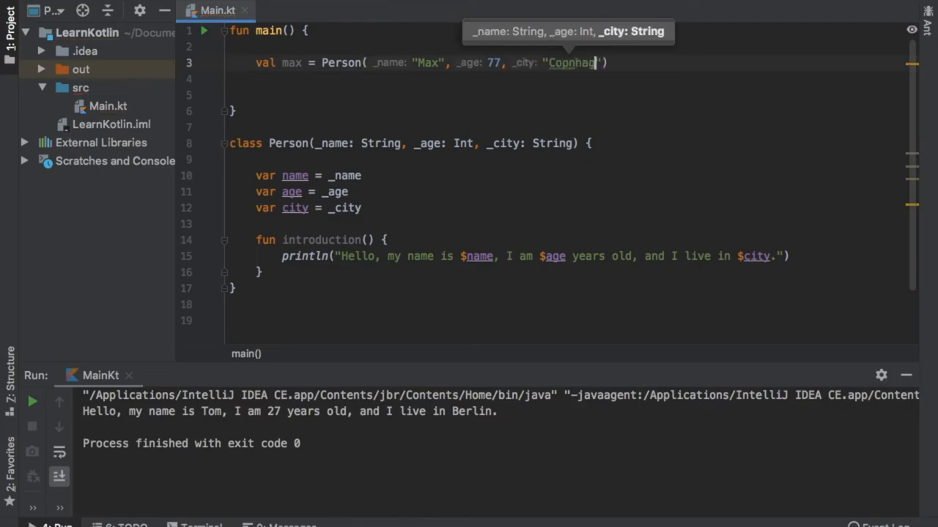
{"action": "type", "text": "wit"}
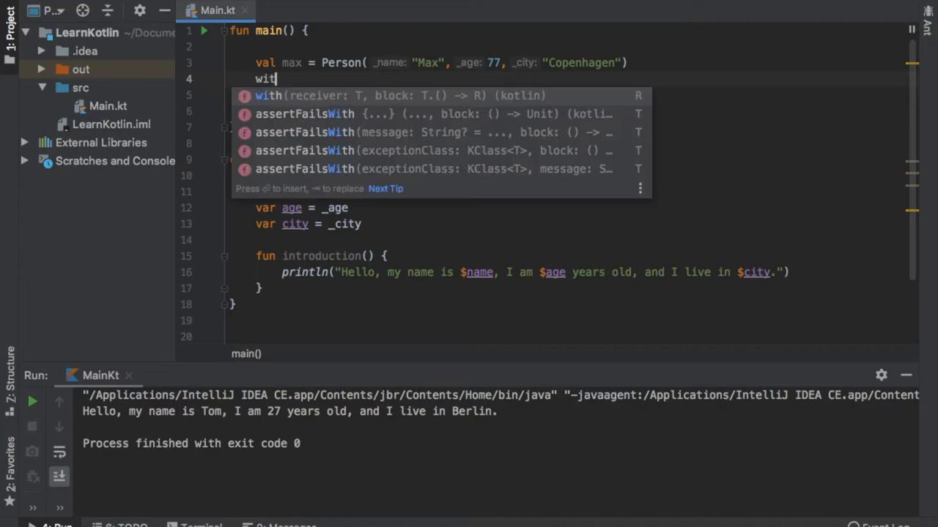
Write with(max) printing its argument message, then set age = 29 and name = "Luigi".
{"action": "type", "text": "h"}
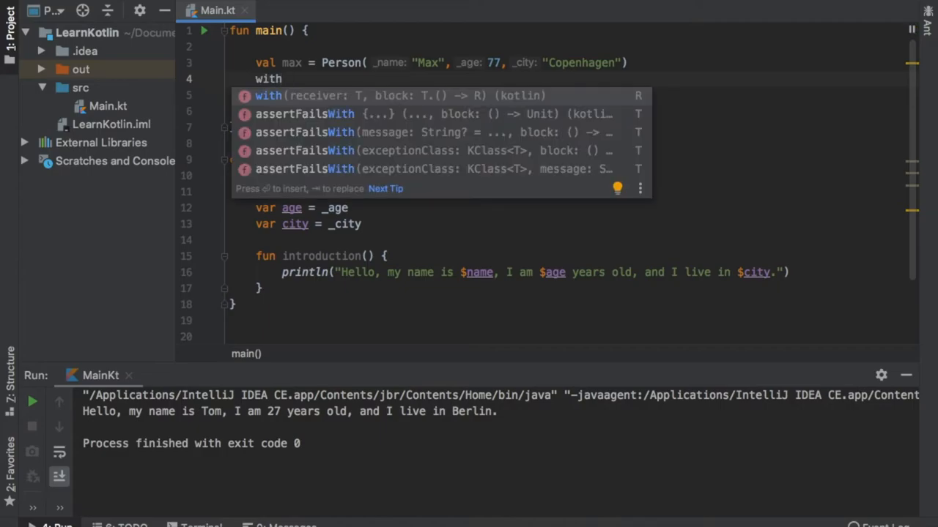
{"action": "type", "text": "(max) {"}
{"action": "type", "text": "println(\"'with"}
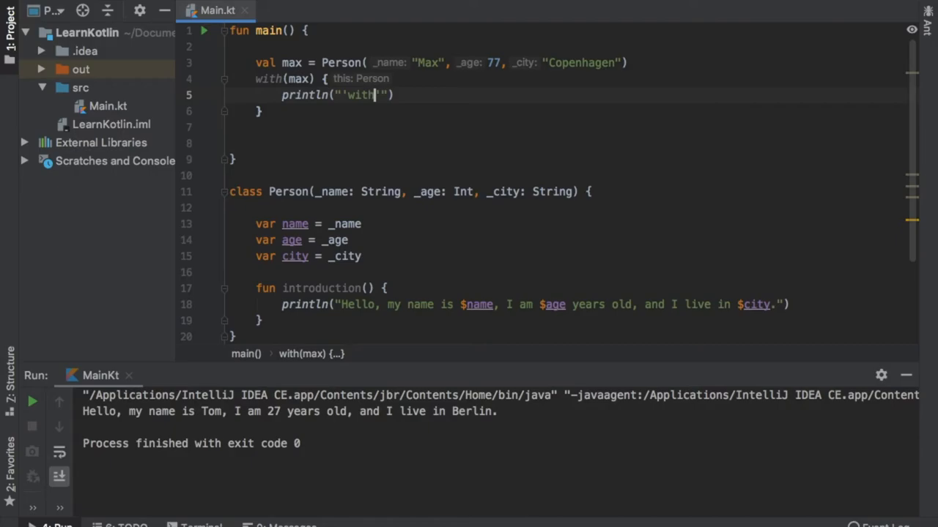
{"action": "type", "text": "is called with argument $this"}
{"action": "type", "text": "age ="}
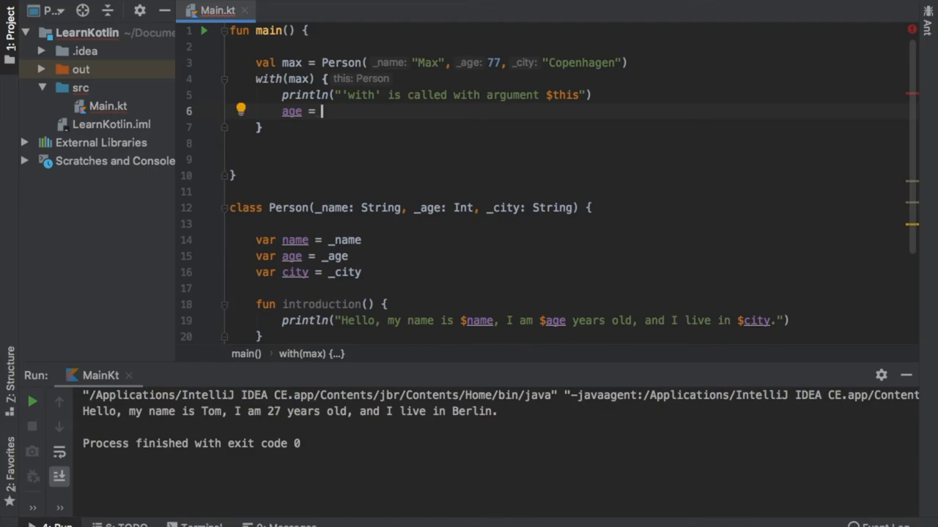
{"action": "type", "text": "29"}
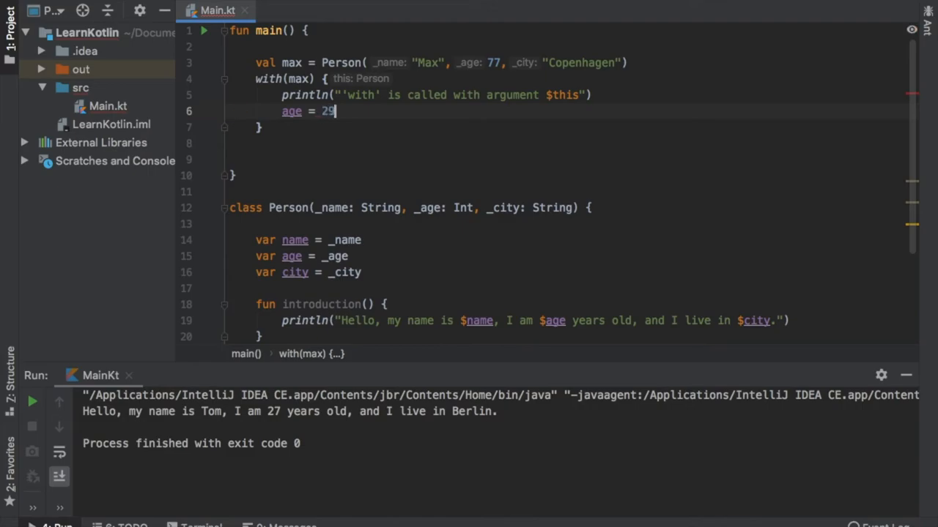
{"action": "type", "text": "name = \"Luigi\""}
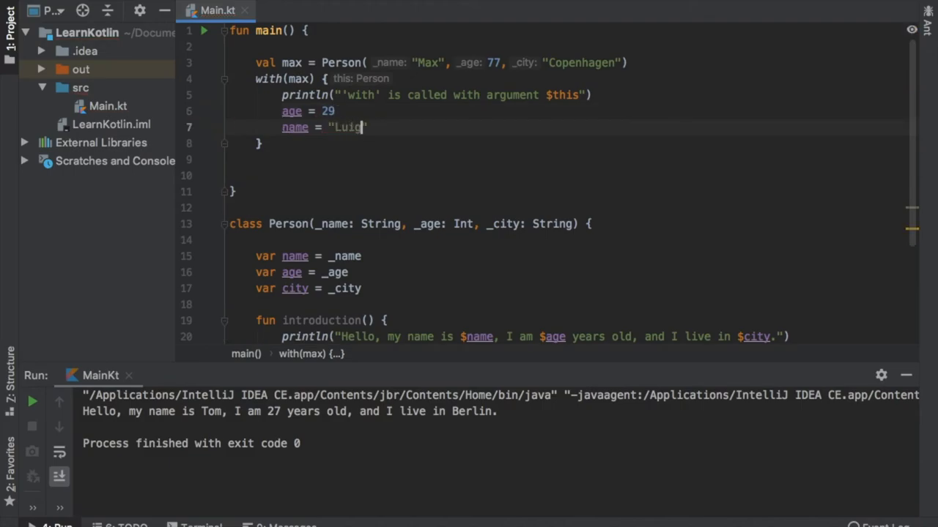
Add println("Name changed to $name, and age changed to $age") inside the with block.
{"action": "key", "text": "enter"}
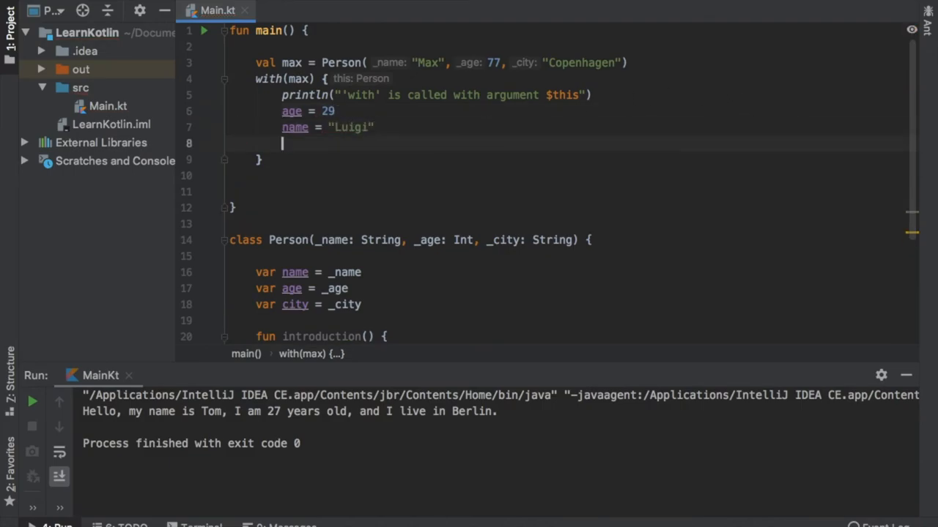
{"action": "type", "text": "println(\"Name\")"}
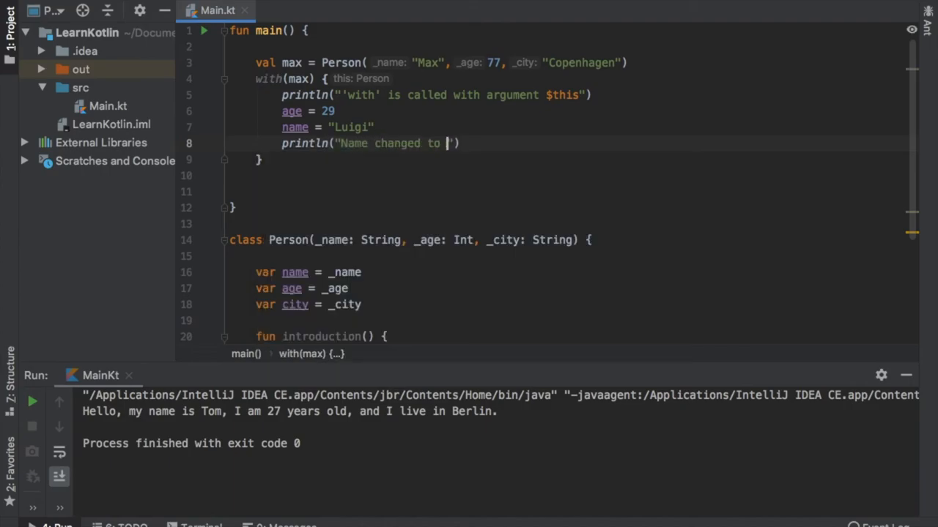
{"action": "type", "text": "$name, and"}
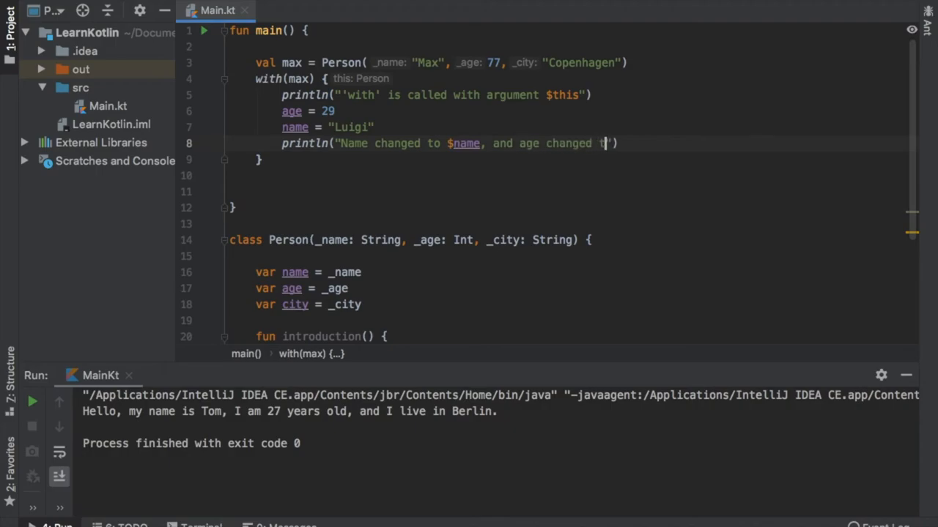
{"action": "type", "text": "age"}
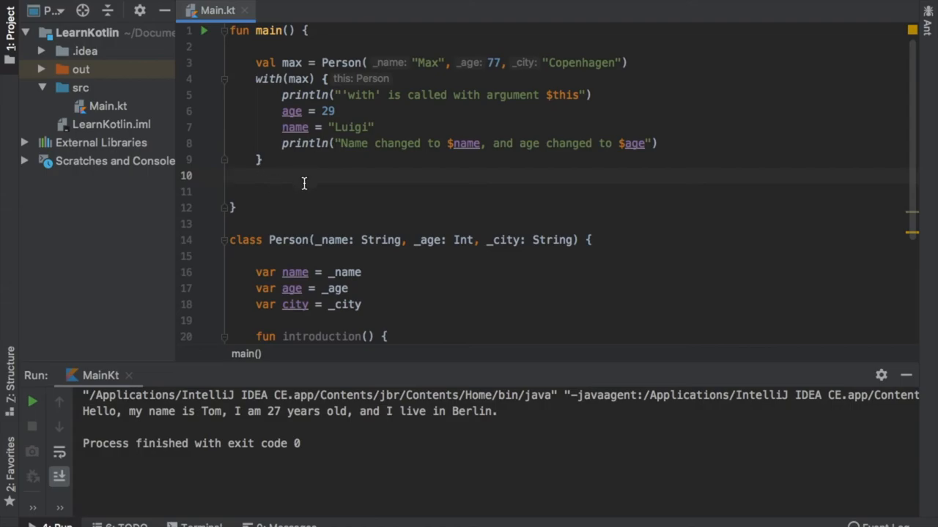
{"action": "mouse_move", "coordinate": [258, 56]}
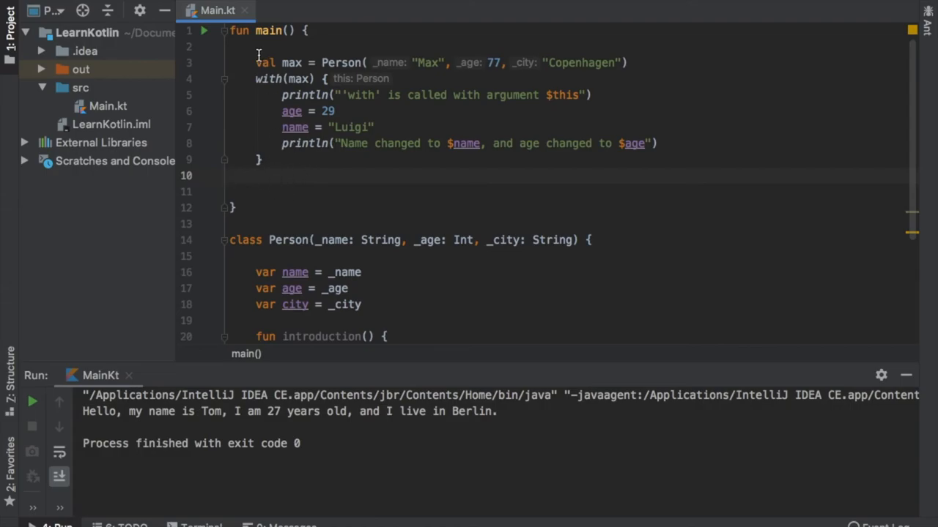
{"action": "left_click_drag", "start_coordinate": [281, 94], "coordinate": [422, 143]}
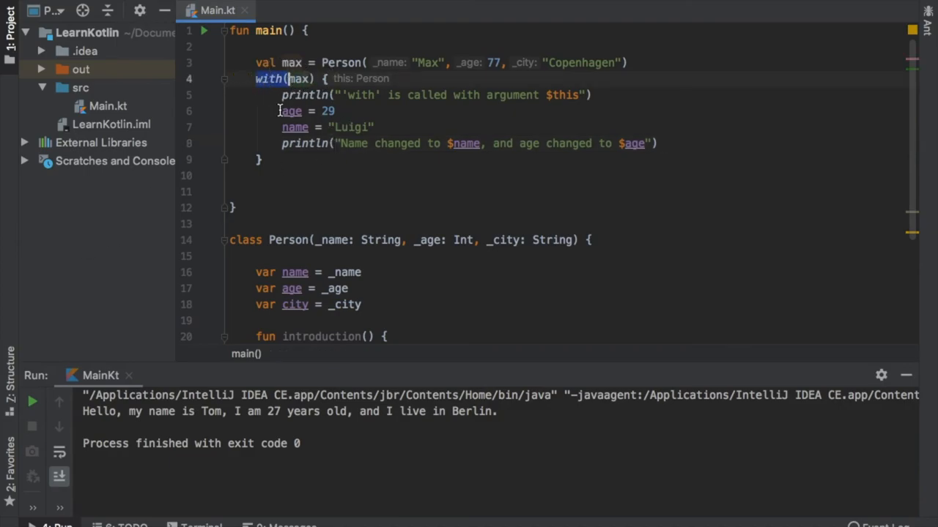
{"action": "left_click", "coordinate": [658, 143]}
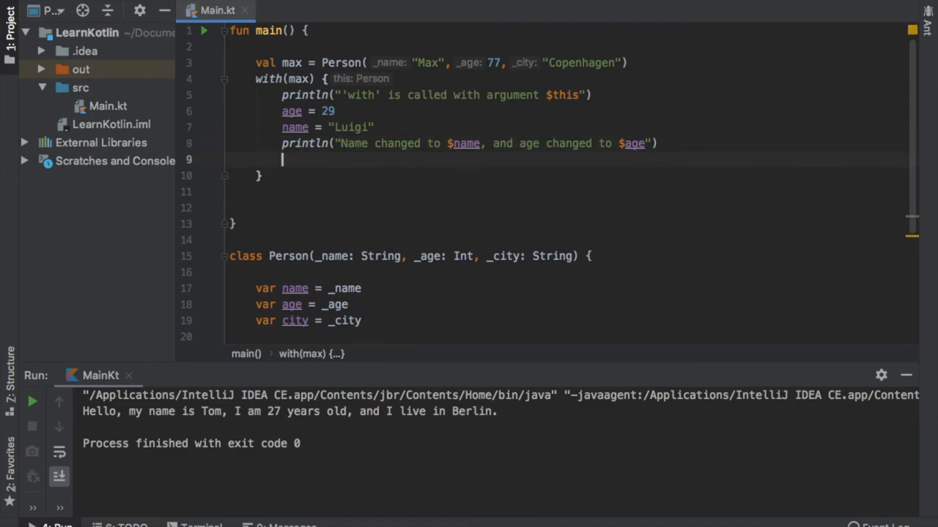
{"action": "type", "text": "10"}
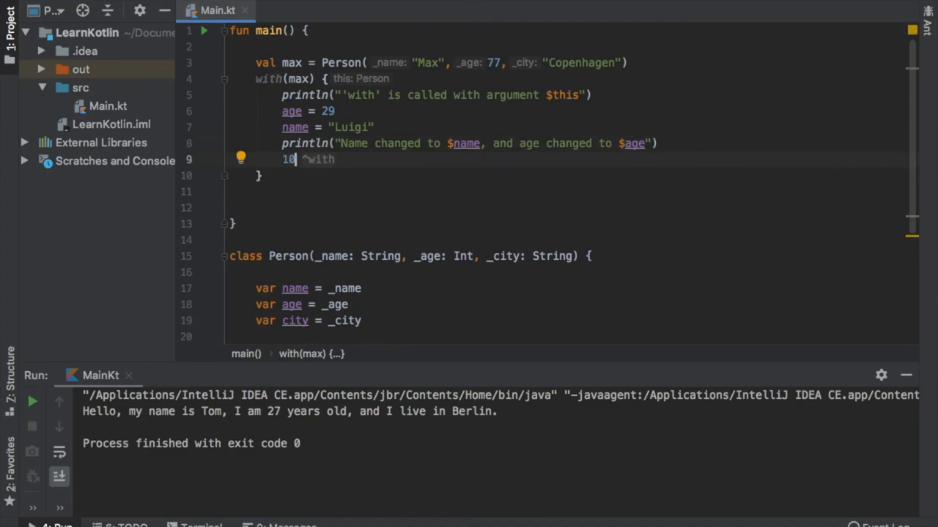
{"action": "key", "text": "Backspace"}
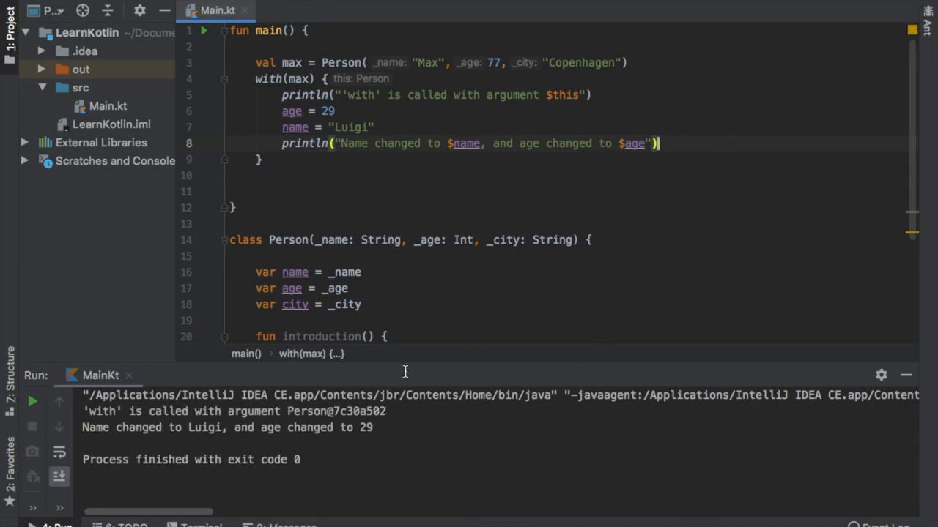
Select the println call on line 5 while reviewing the Luigi, age 29 console output.
{"action": "double_click", "coordinate": [303, 94]}
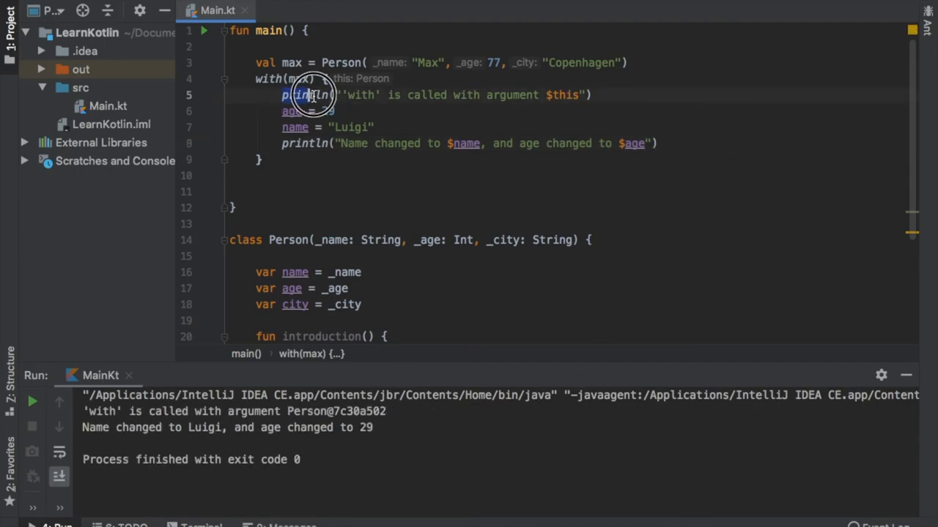
{"action": "left_click", "coordinate": [308, 93]}
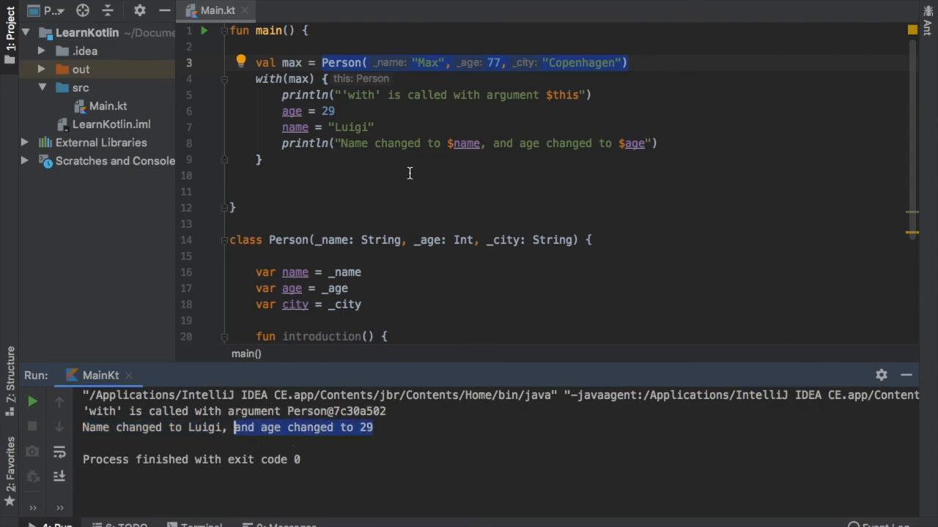
{"action": "mouse_move", "coordinate": [545, 143]}
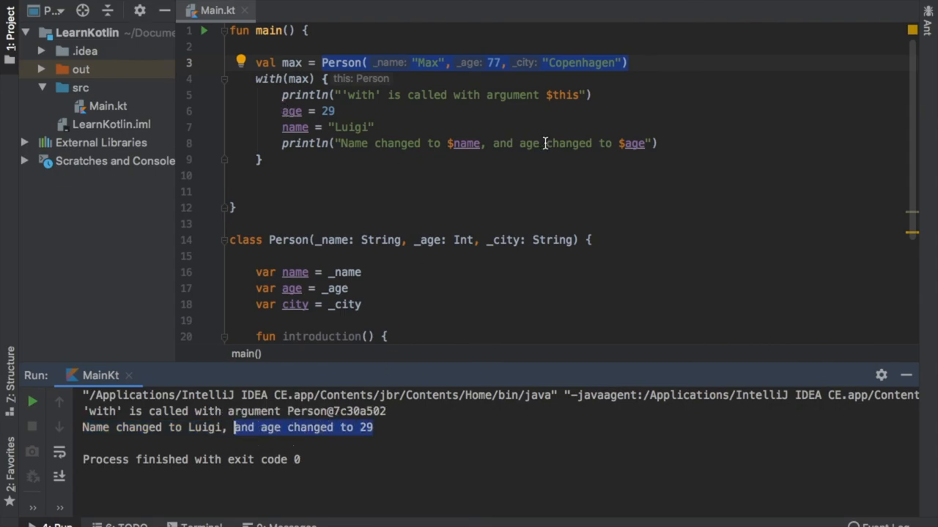